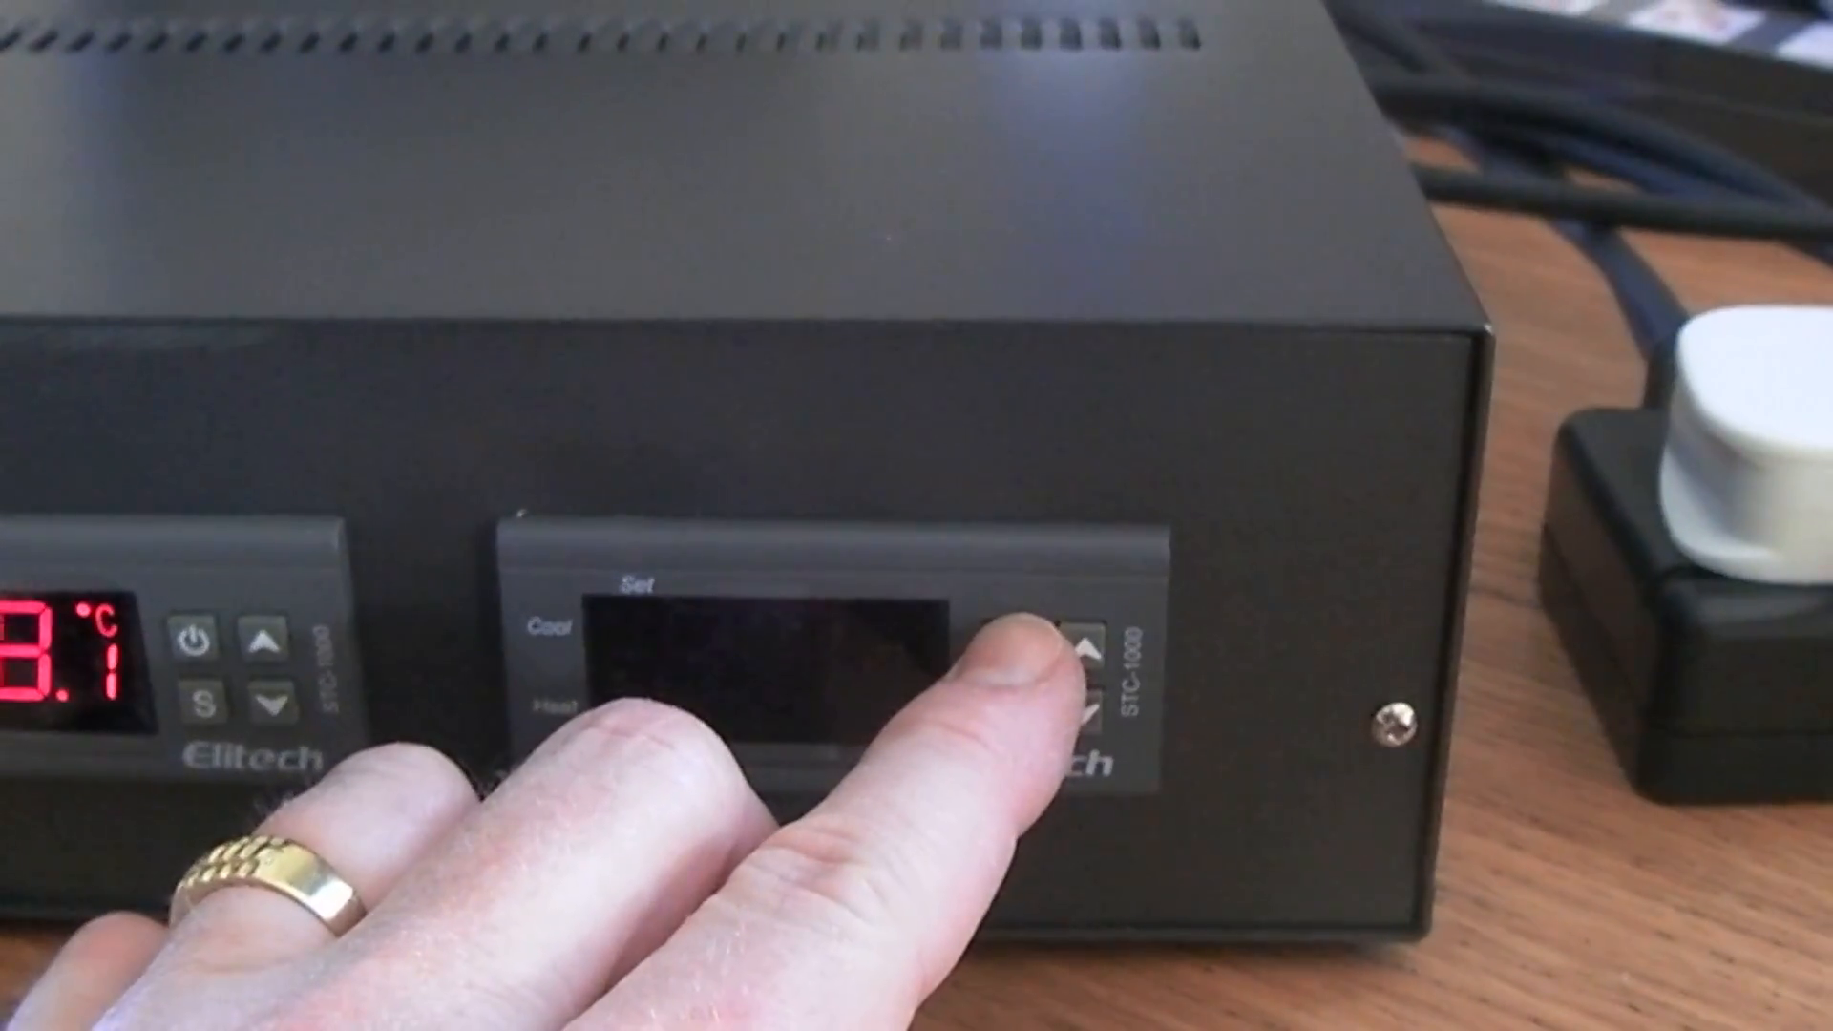
left_click(1082, 655)
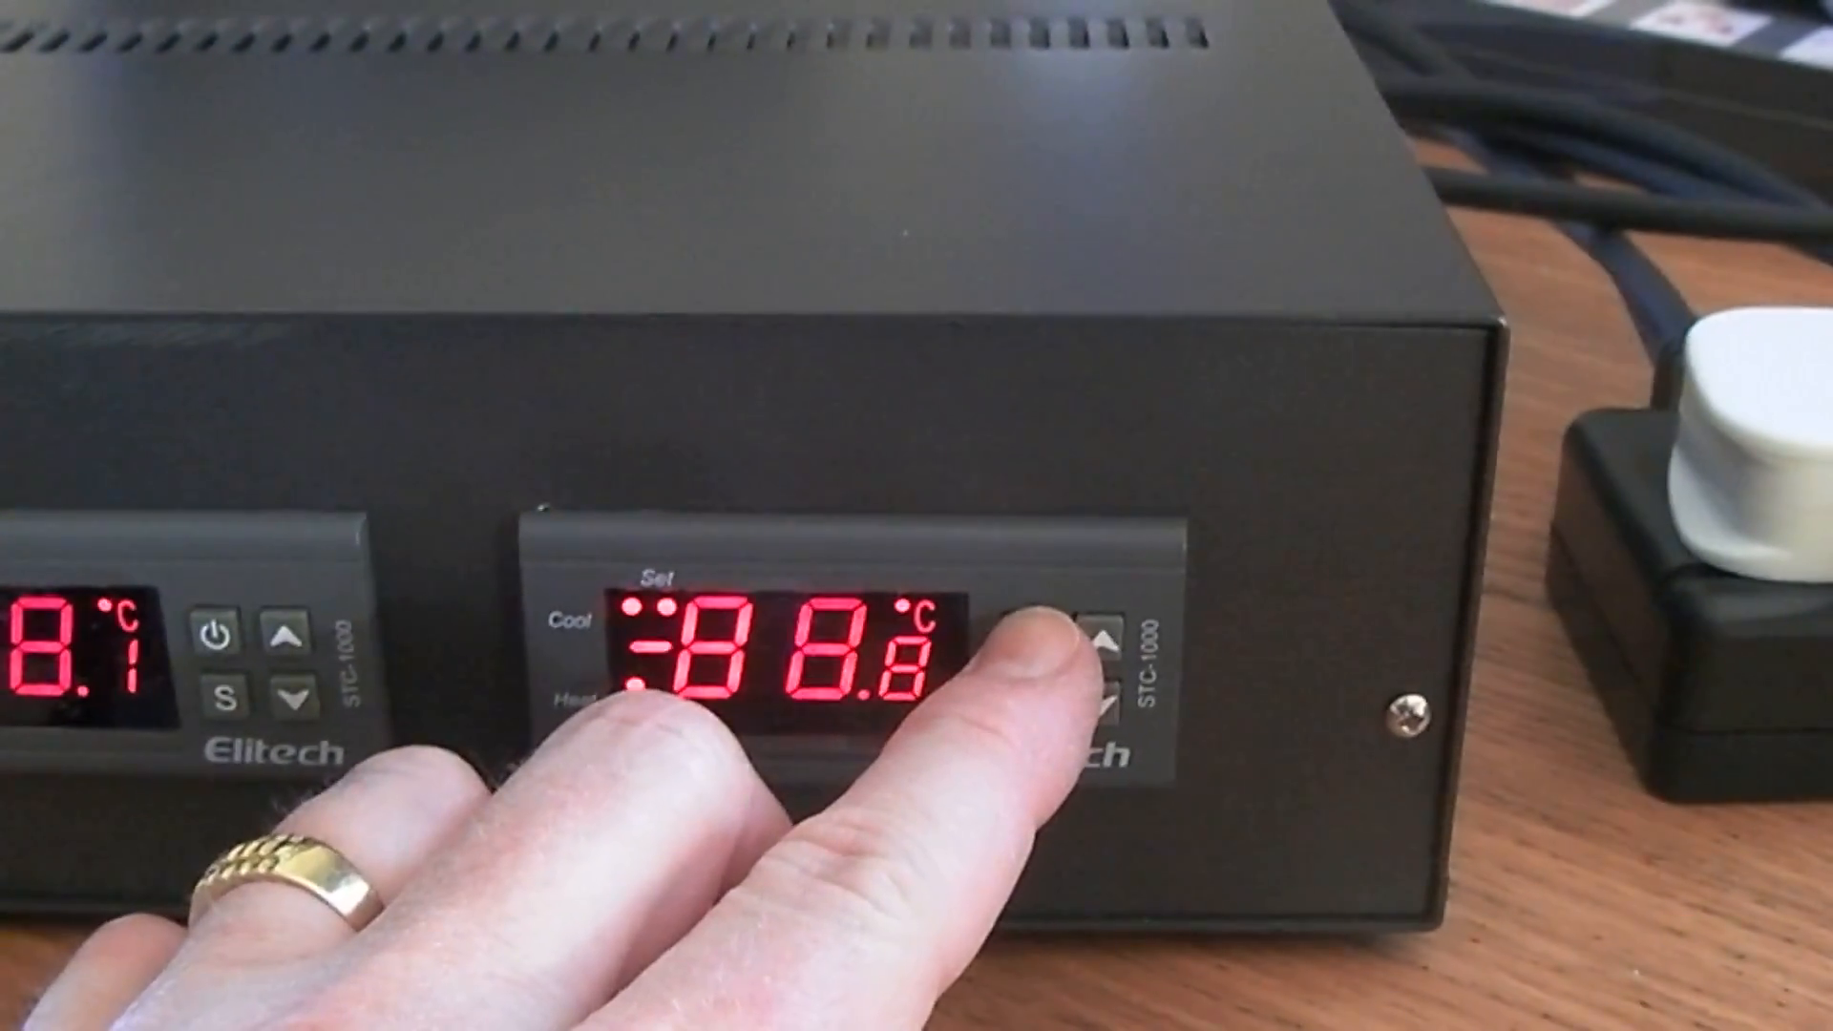